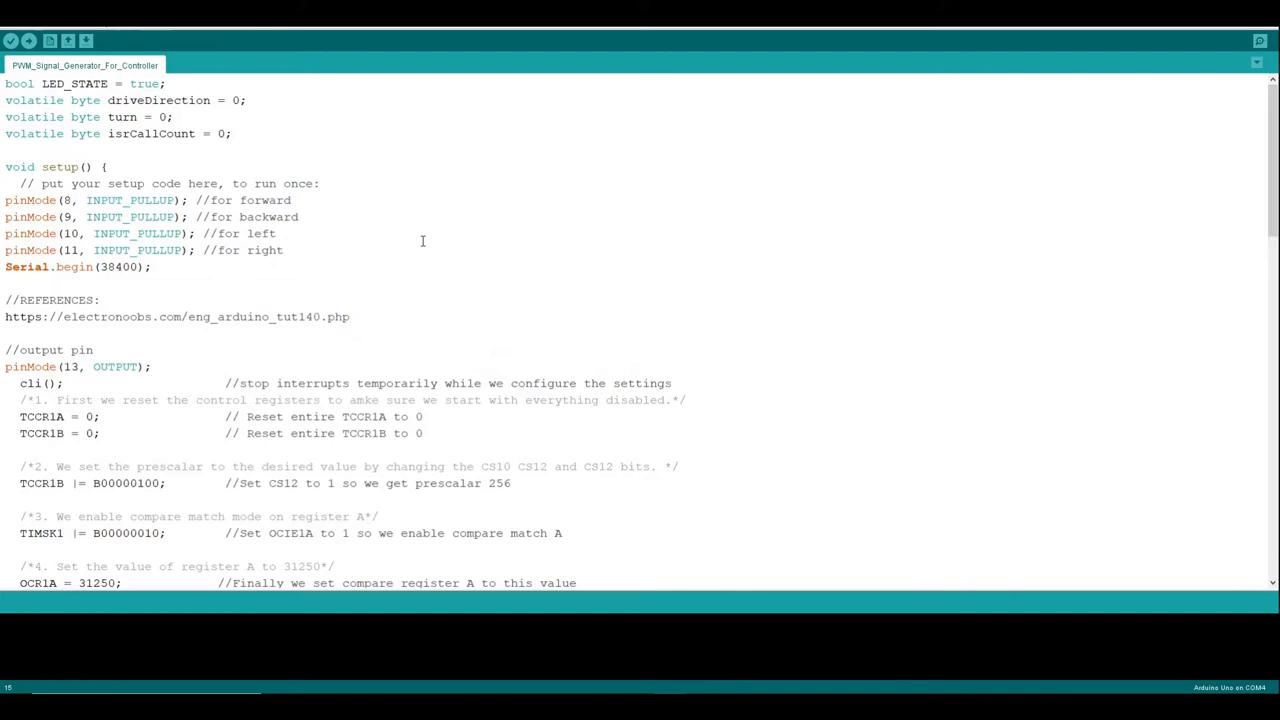
mouse_move(384, 316)
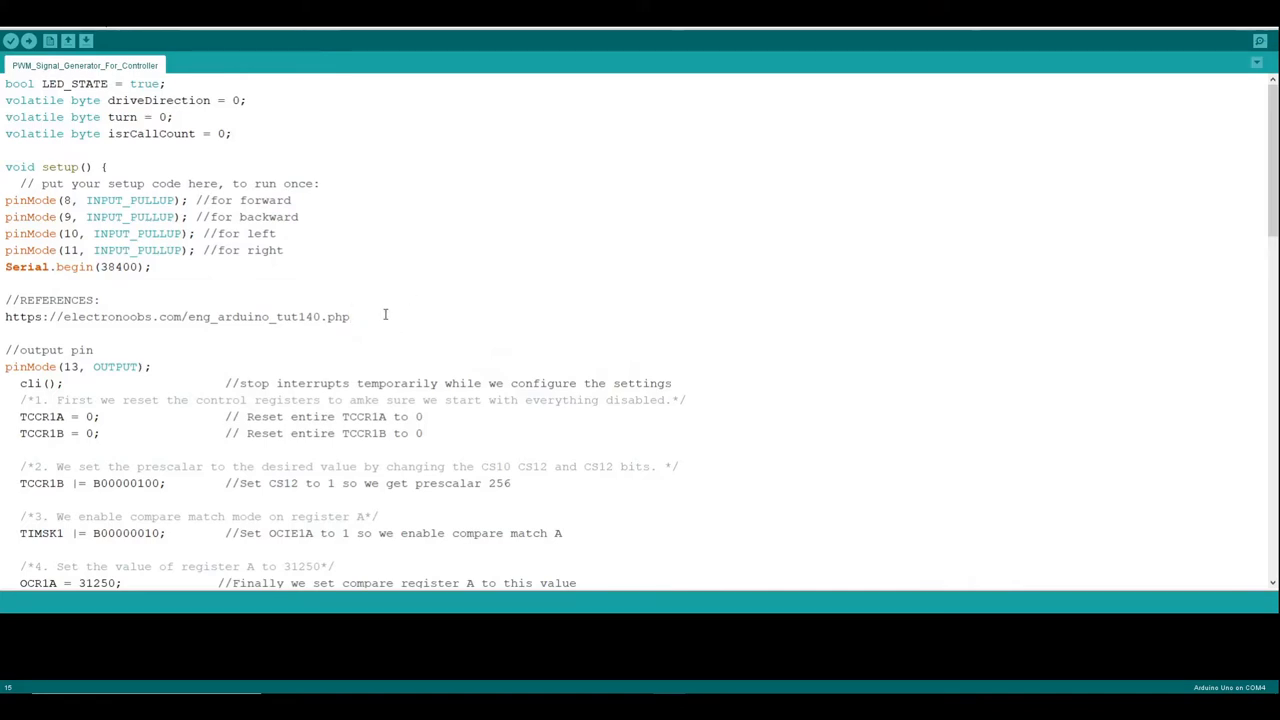
Step: Select the referenced electronoobs.com tutorial URL in the setup comments to open it in the browser
triple_click(176, 316)
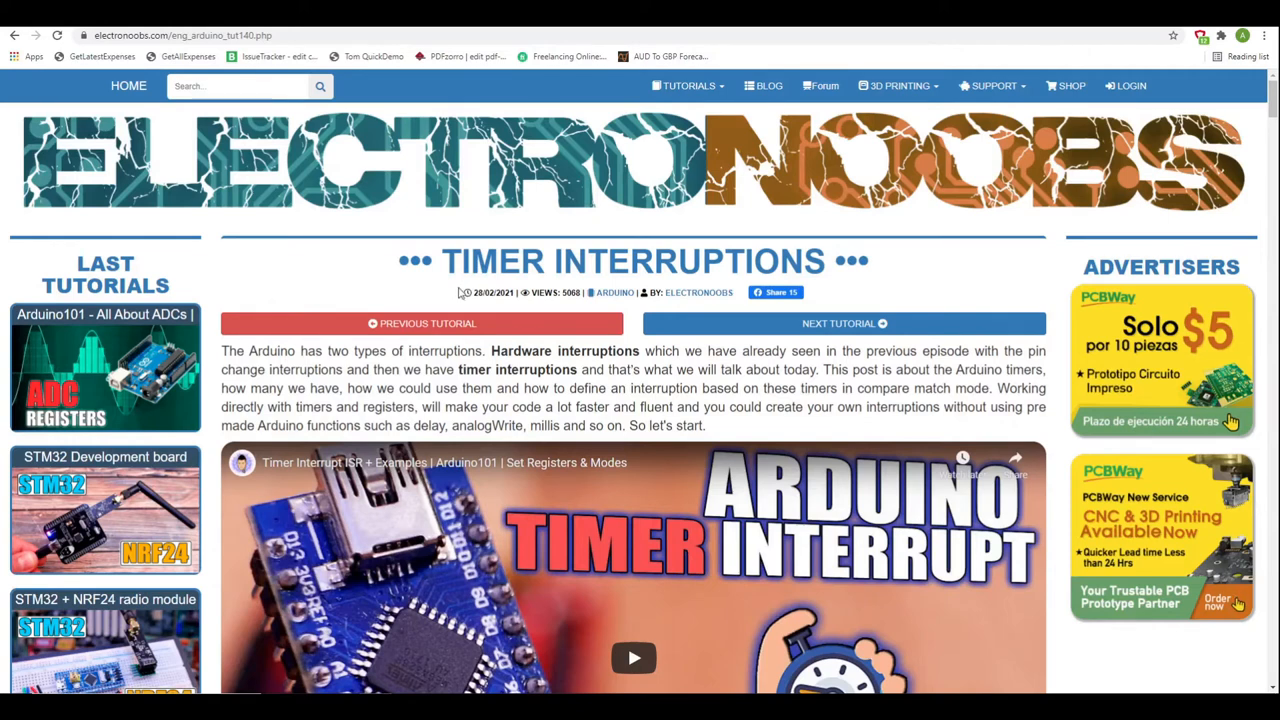
Step: Browse the ElectroNoobs homepage's Last Tutorials listings before returning to the sketch
scroll("down", 3)
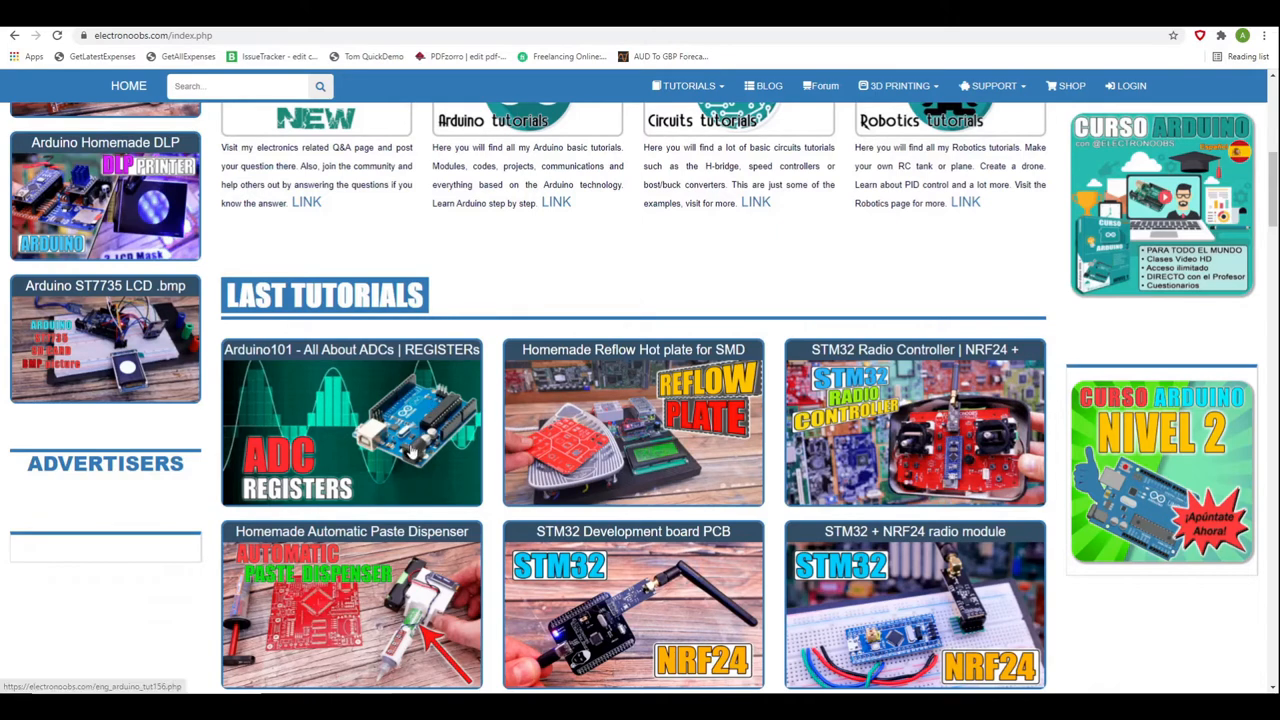
scroll("down", 3)
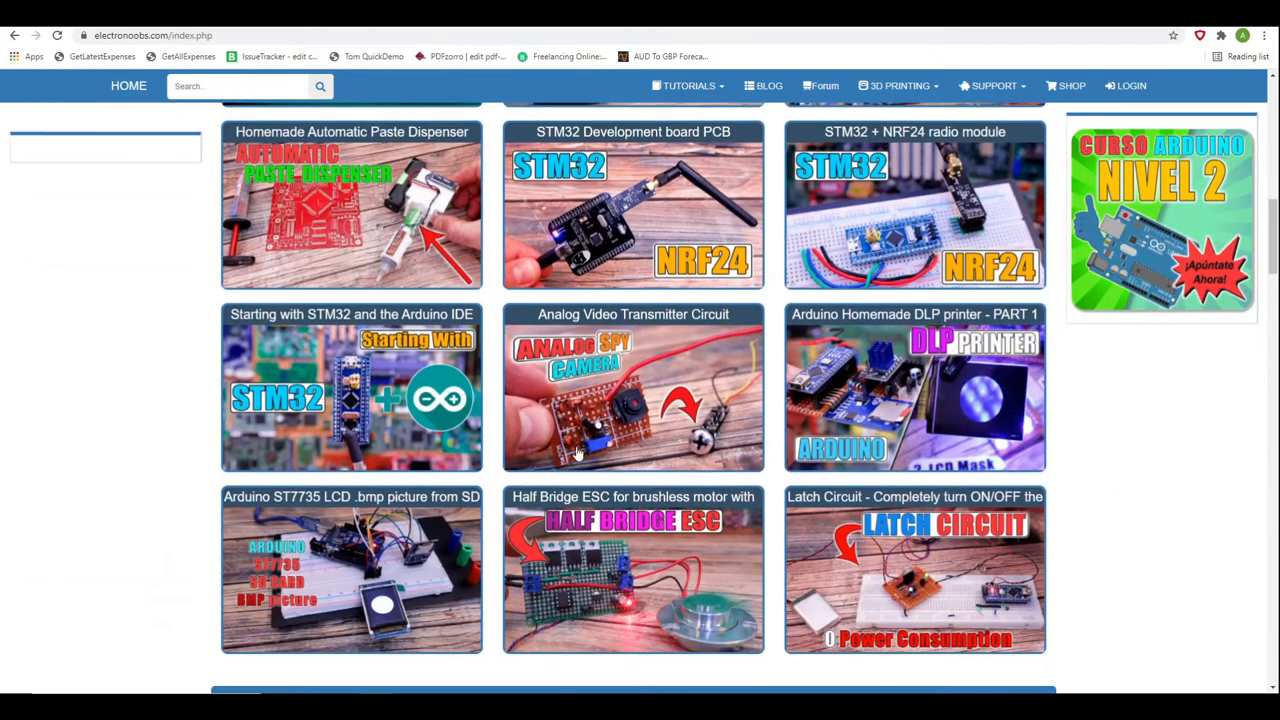
scroll("down", 3)
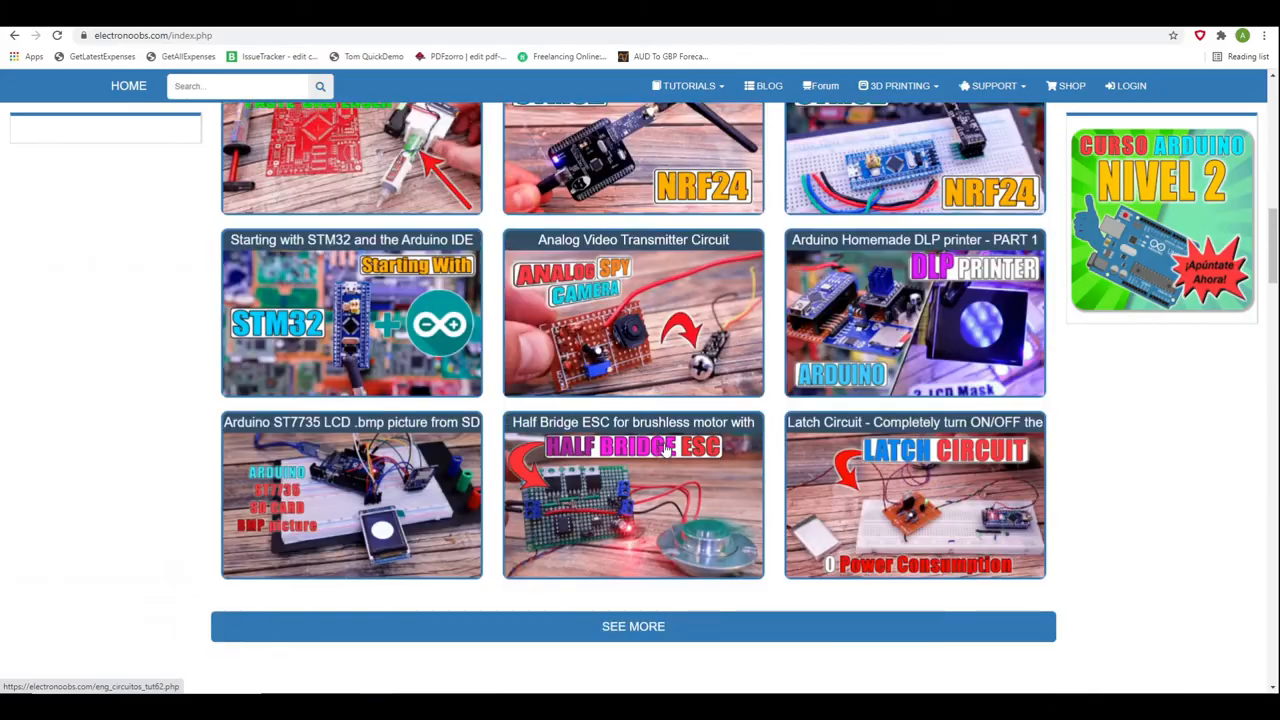
scroll("up", 3)
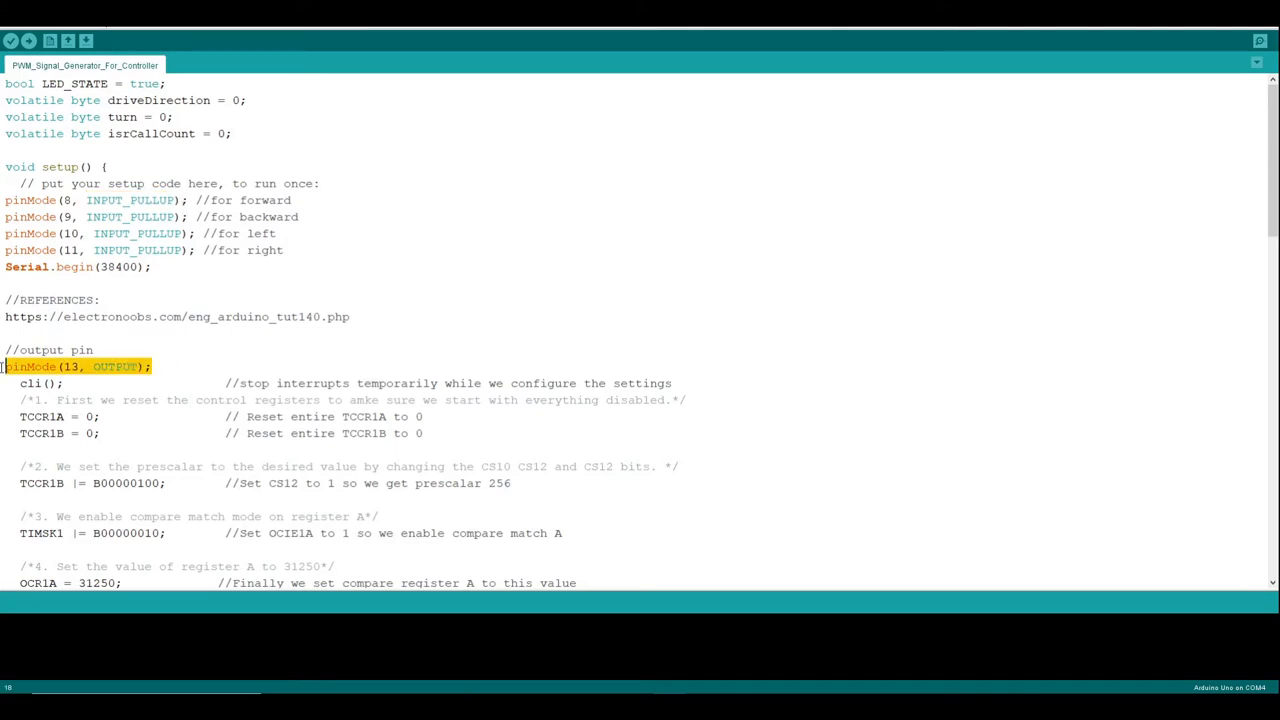
mouse_move(192, 354)
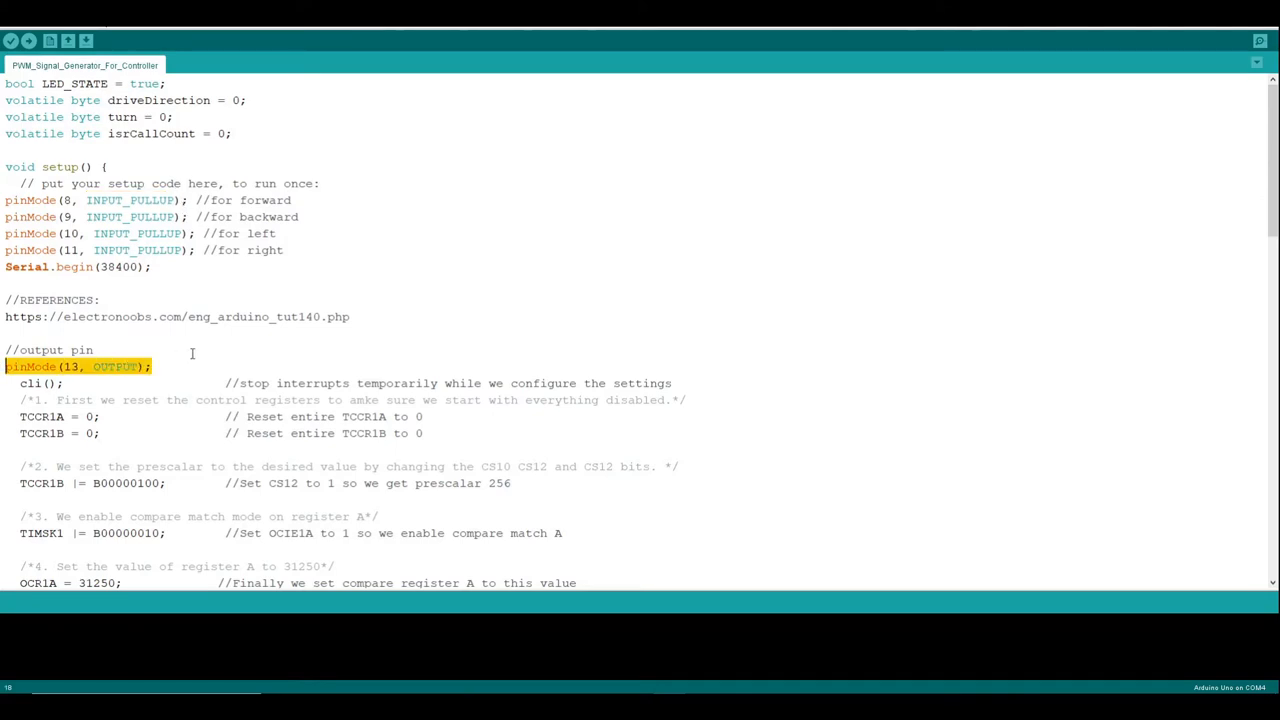
scroll("down", 3)
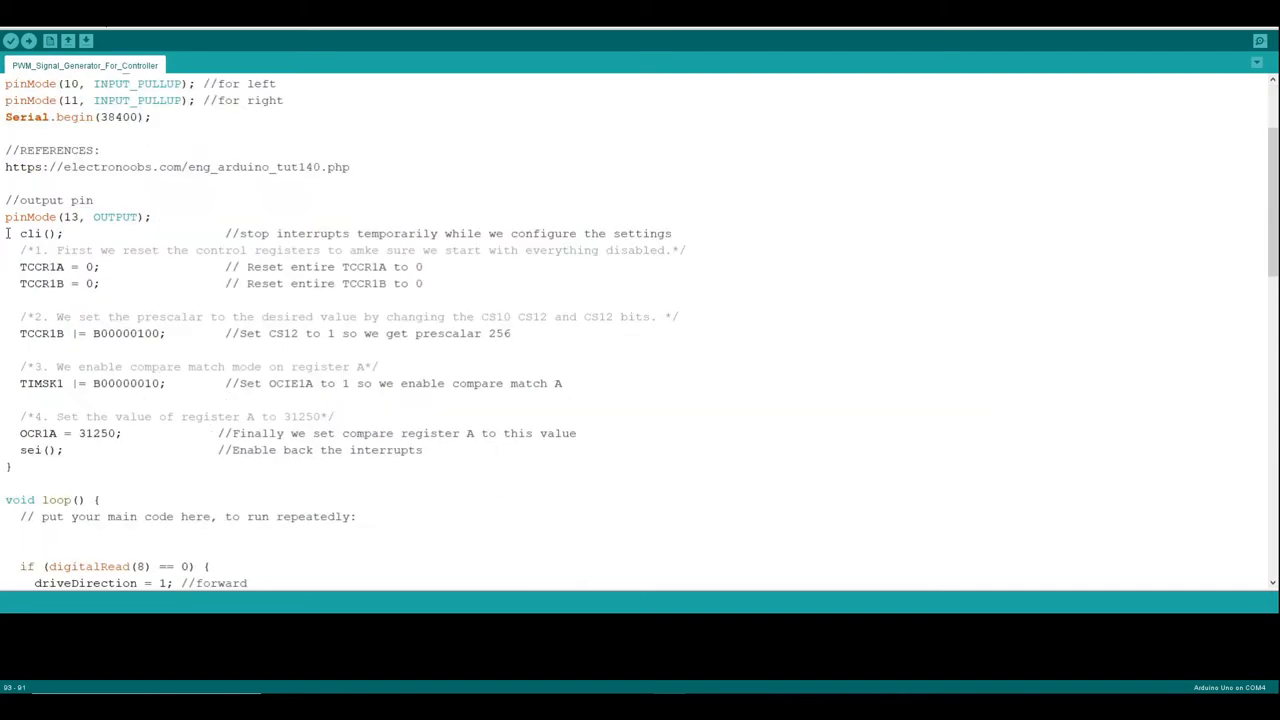
left_click_drag(4, 232, 10, 468)
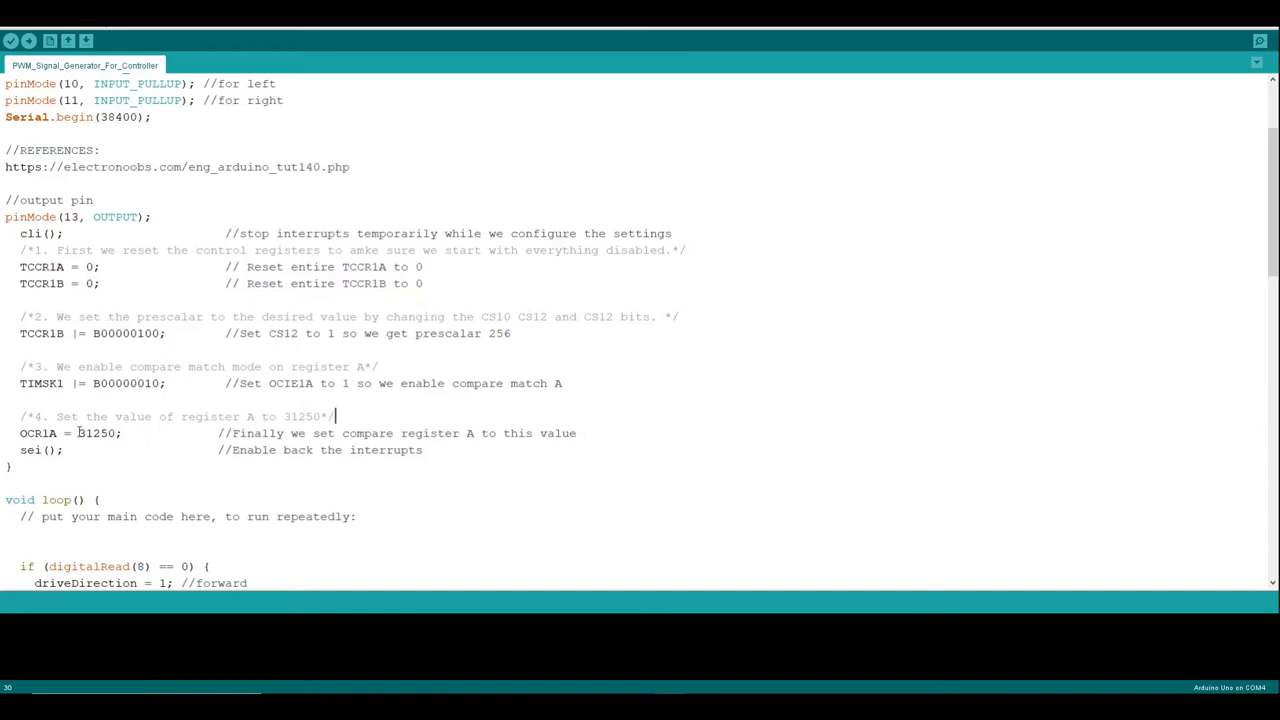
double_click(40, 432)
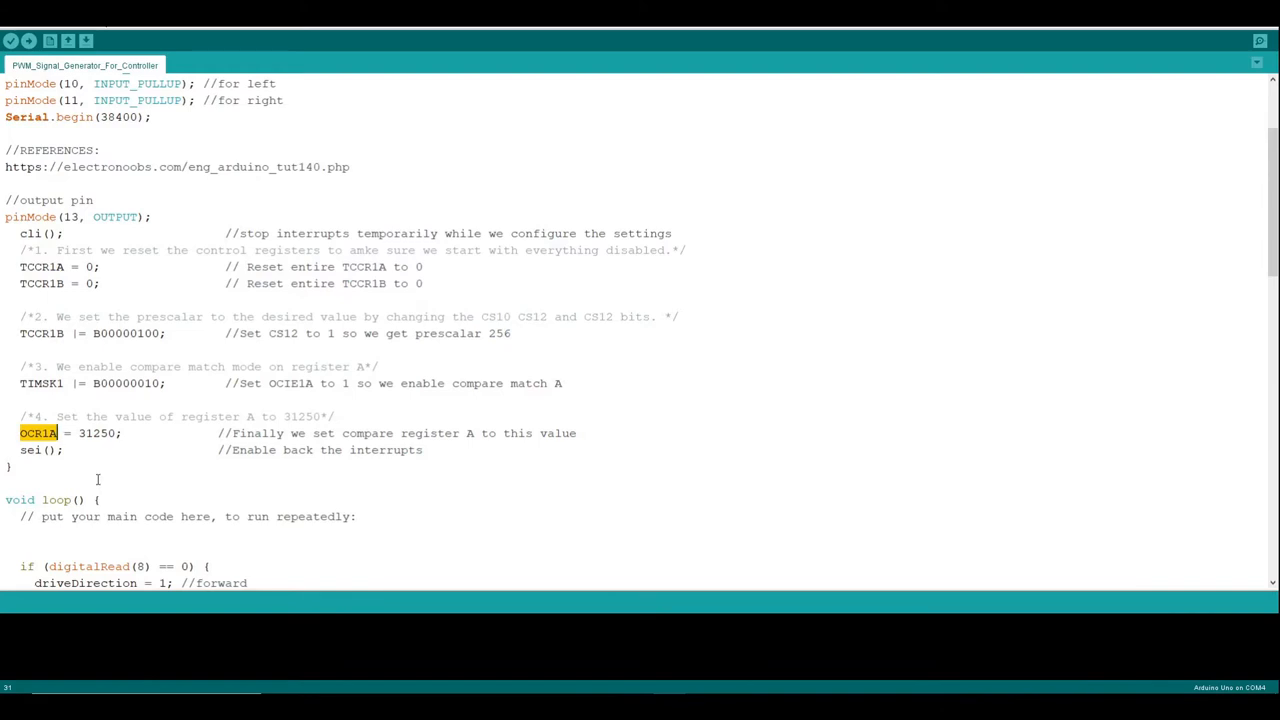
mouse_move(408, 412)
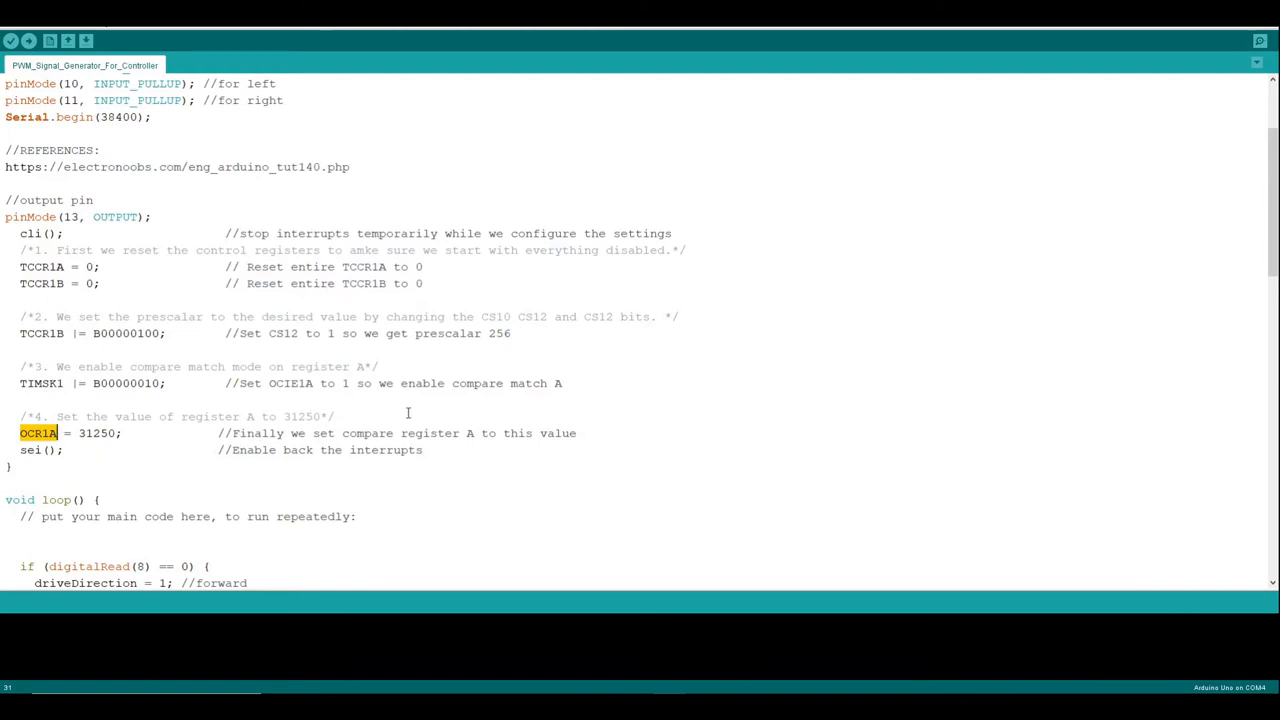
scroll("down", 3)
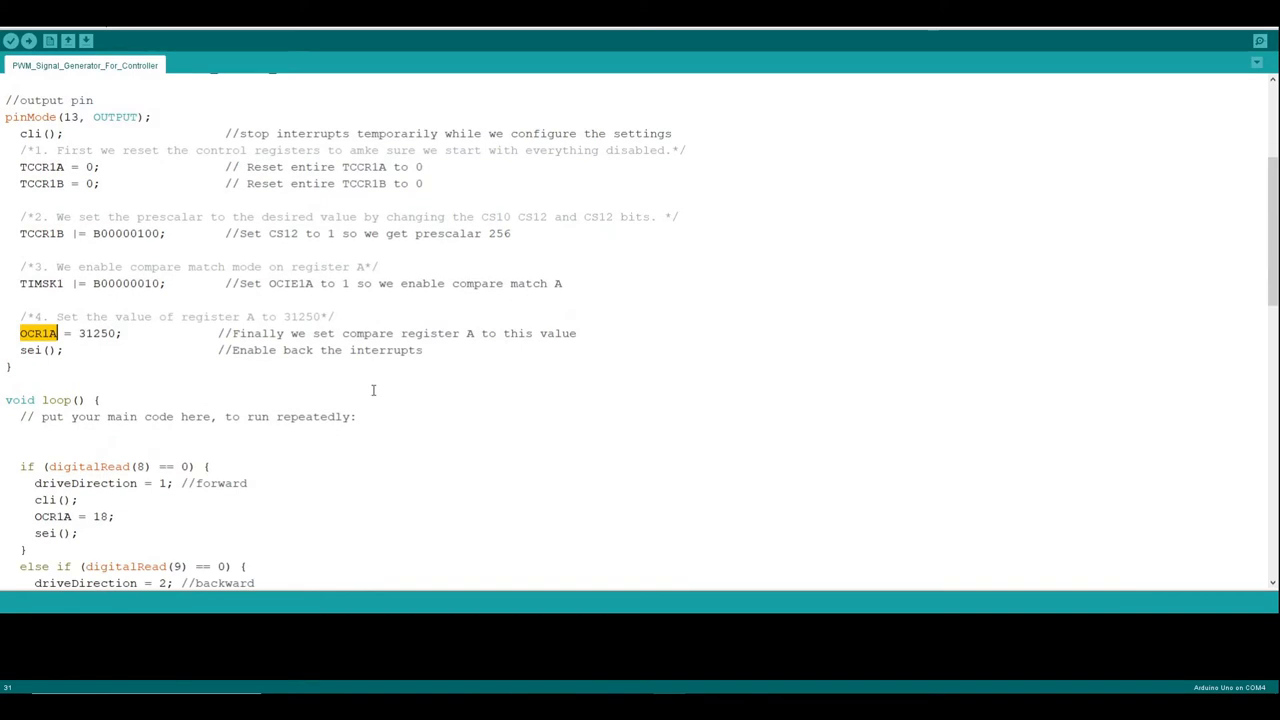
scroll("down", 3)
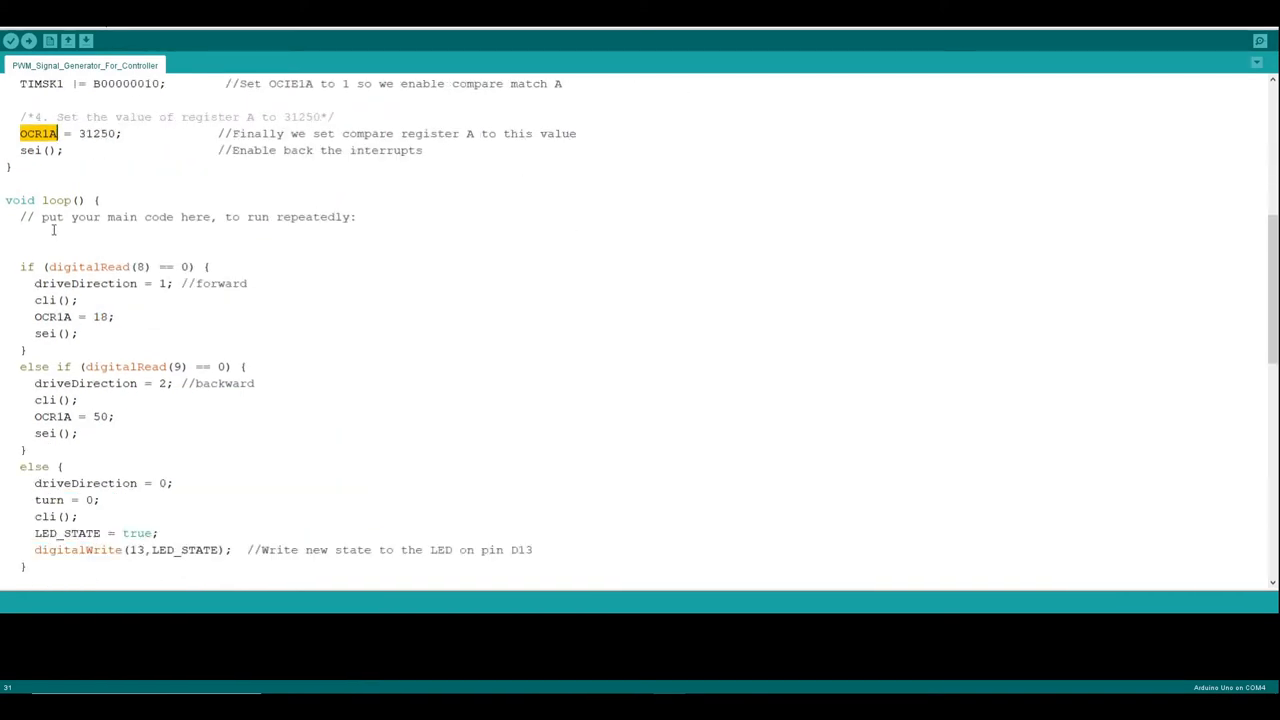
scroll("down", 3)
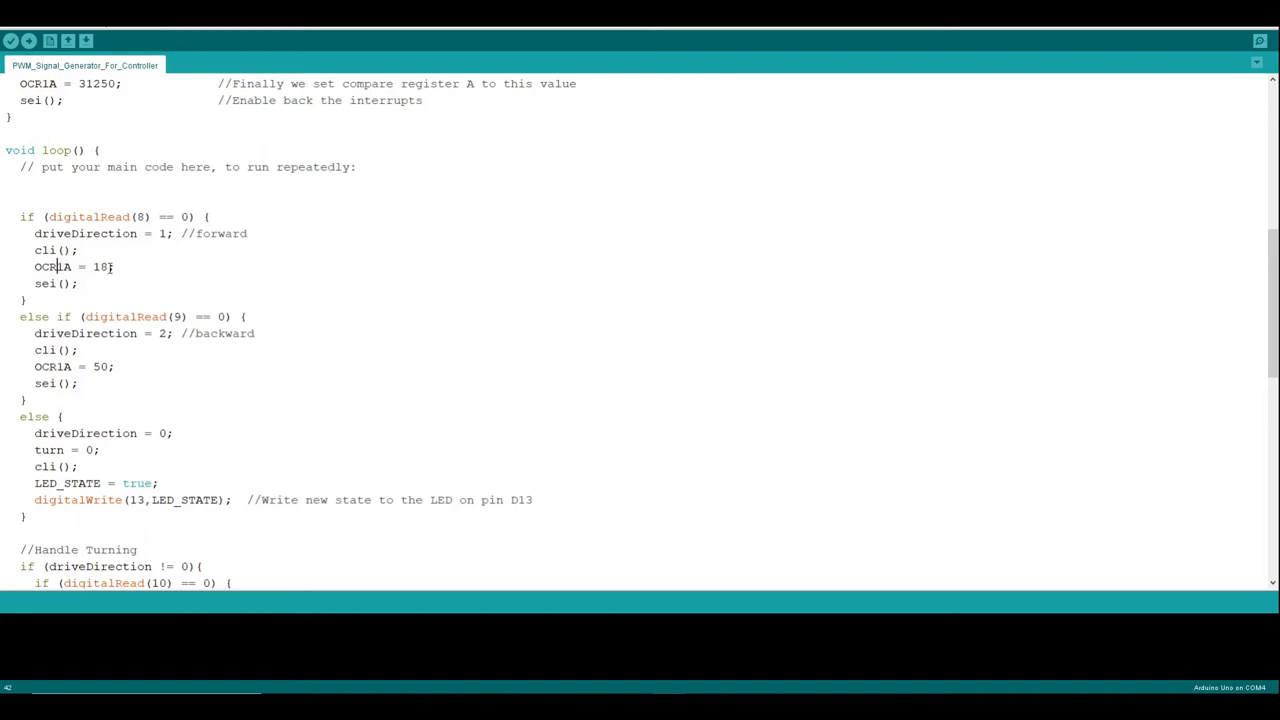
scroll("down", 3)
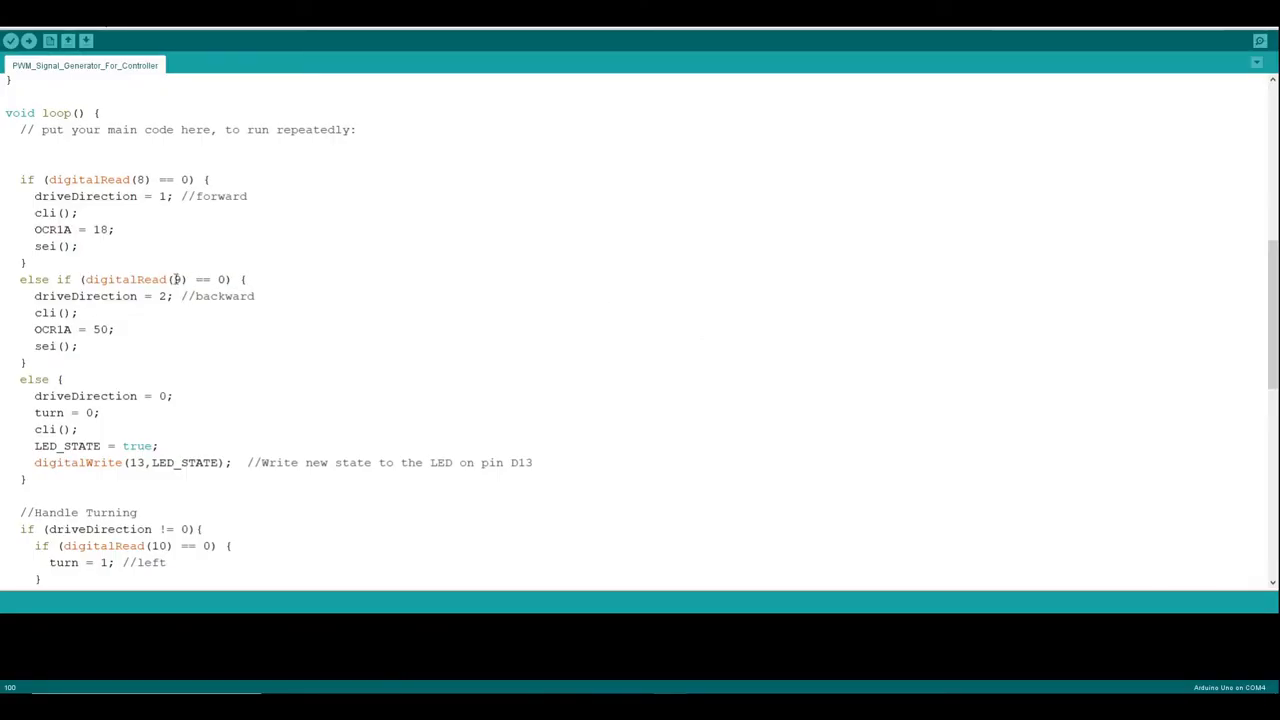
type("9")
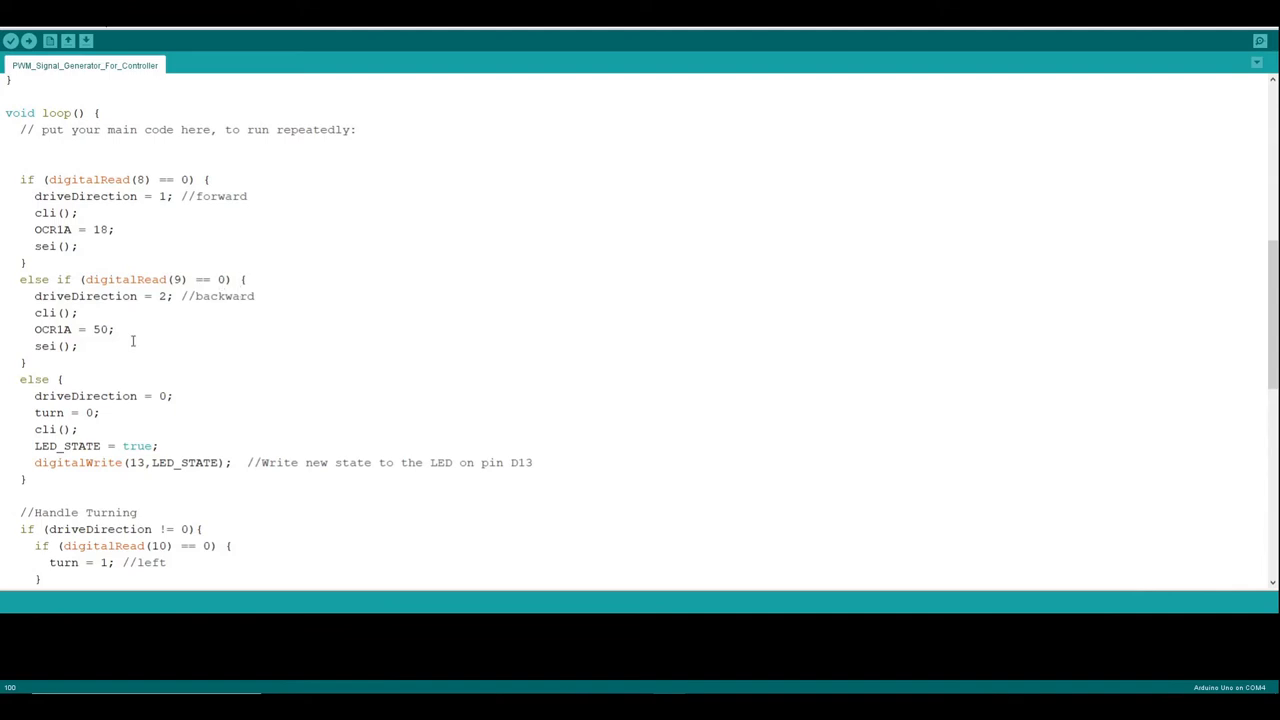
double_click(52, 328)
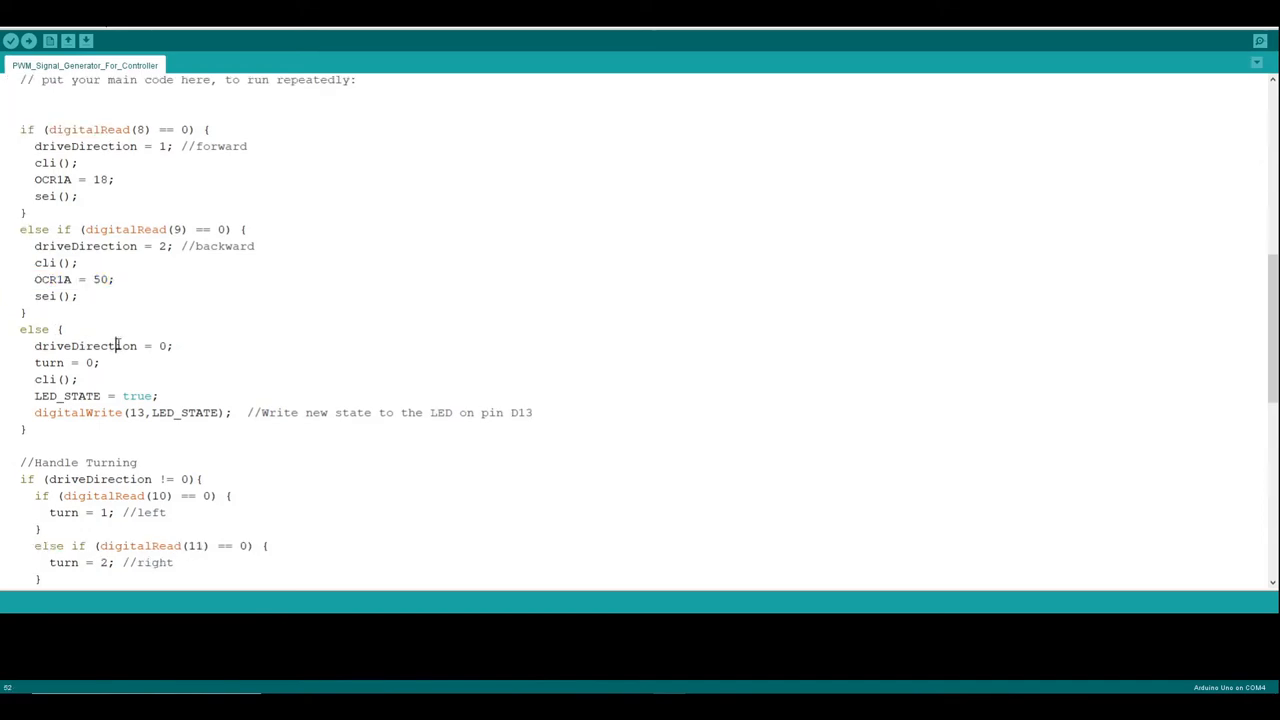
double_click(48, 380)
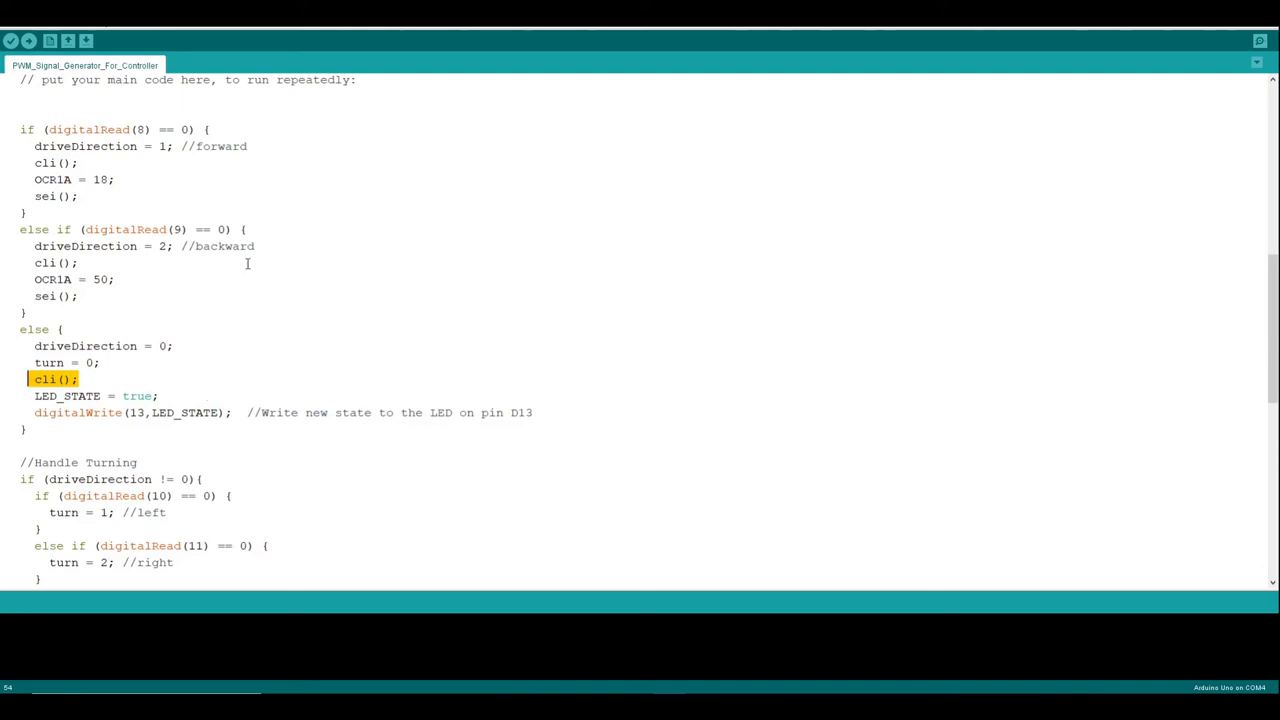
scroll("down", 3)
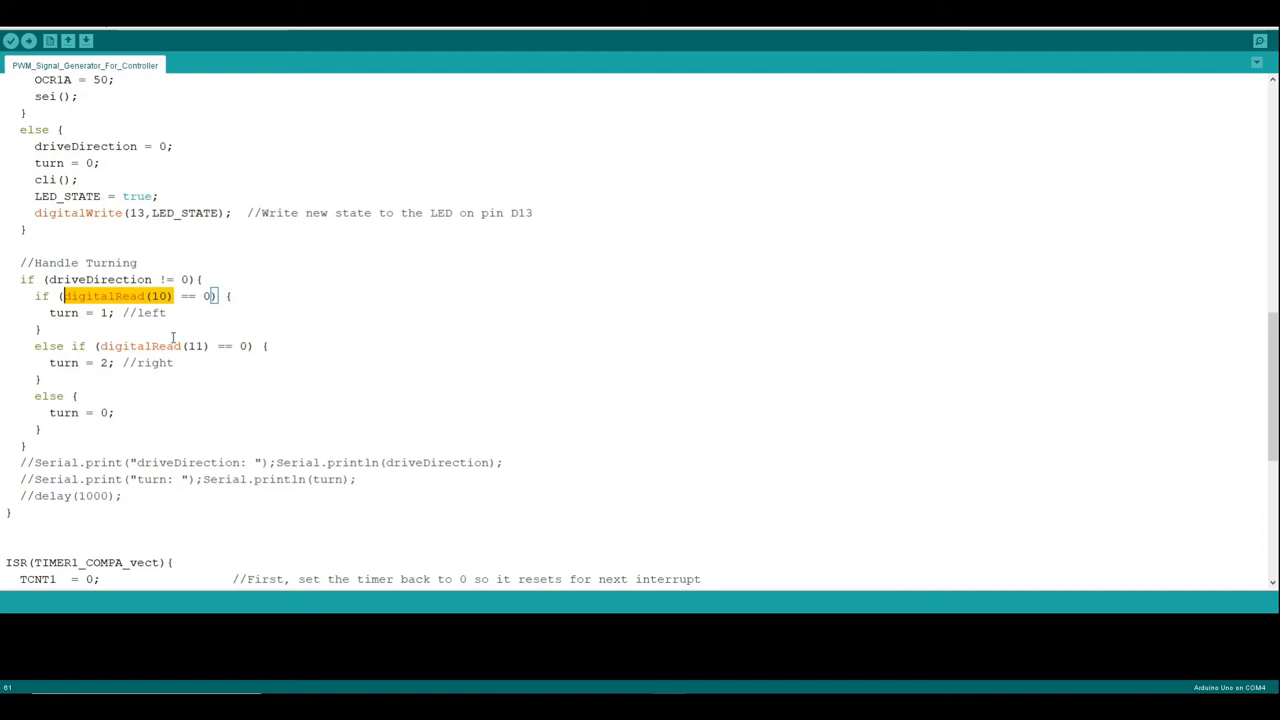
double_click(64, 312)
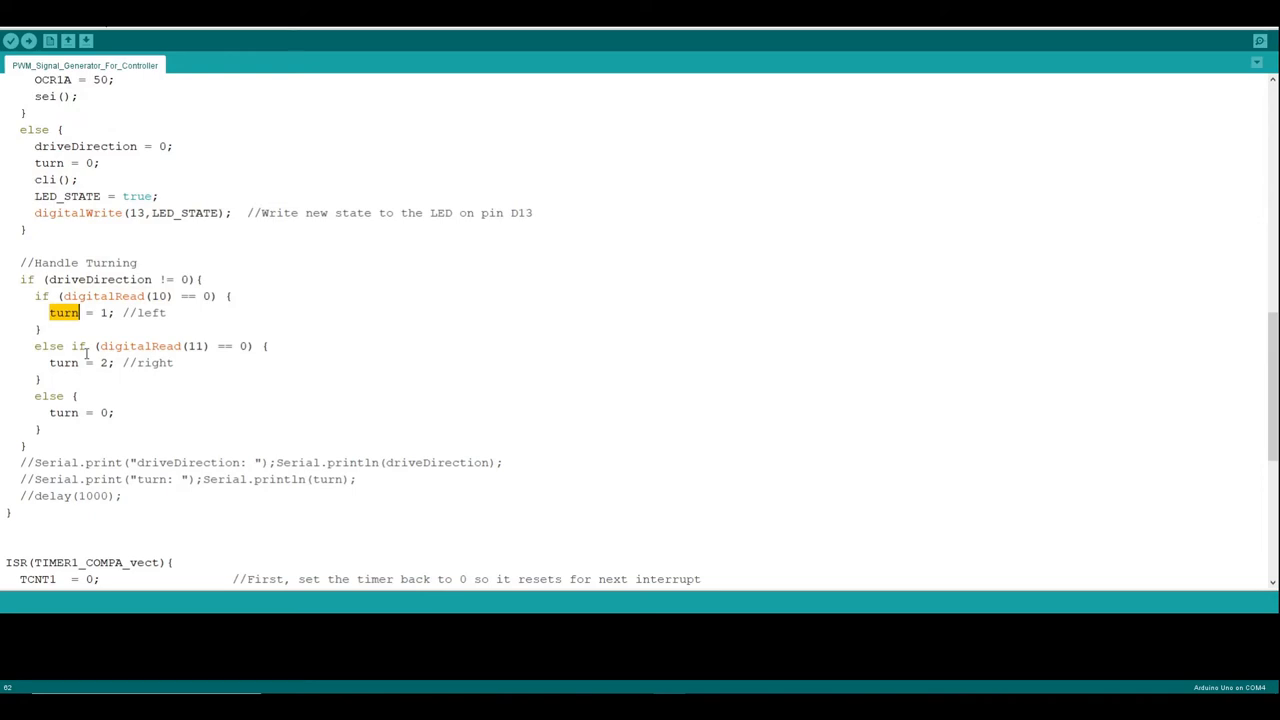
mouse_move(156, 370)
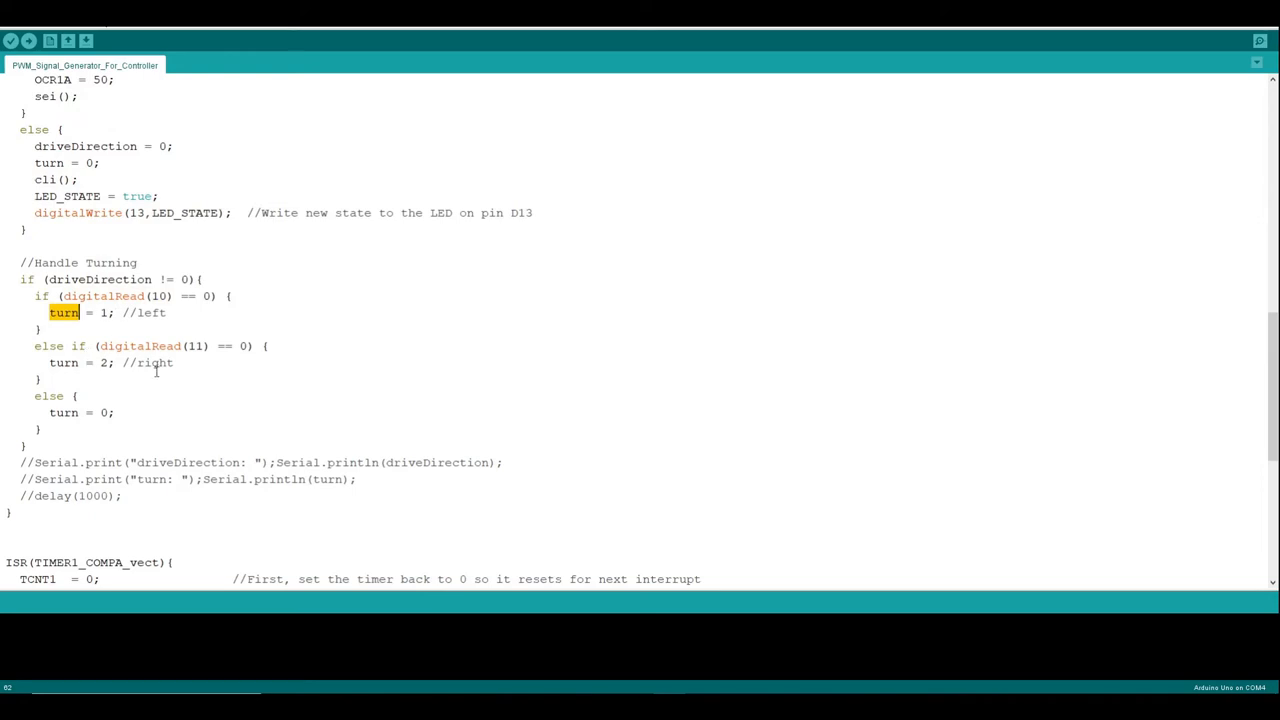
double_click(62, 412)
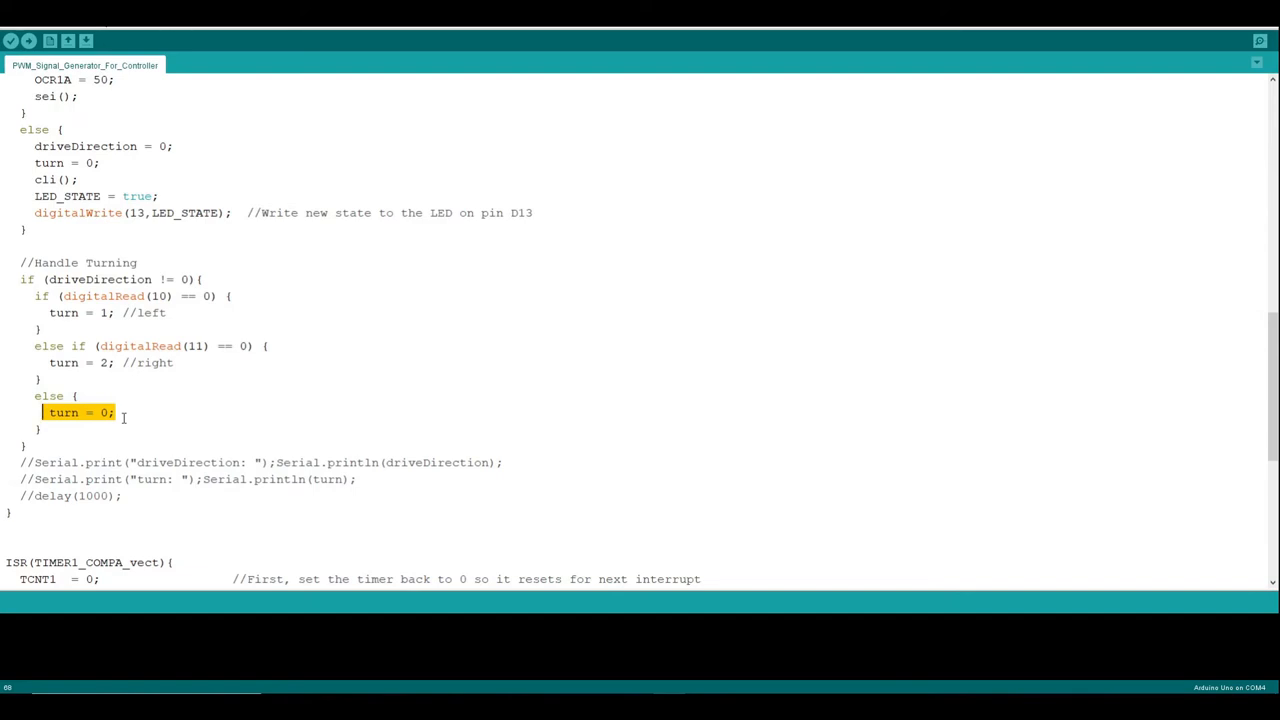
scroll("down", 3)
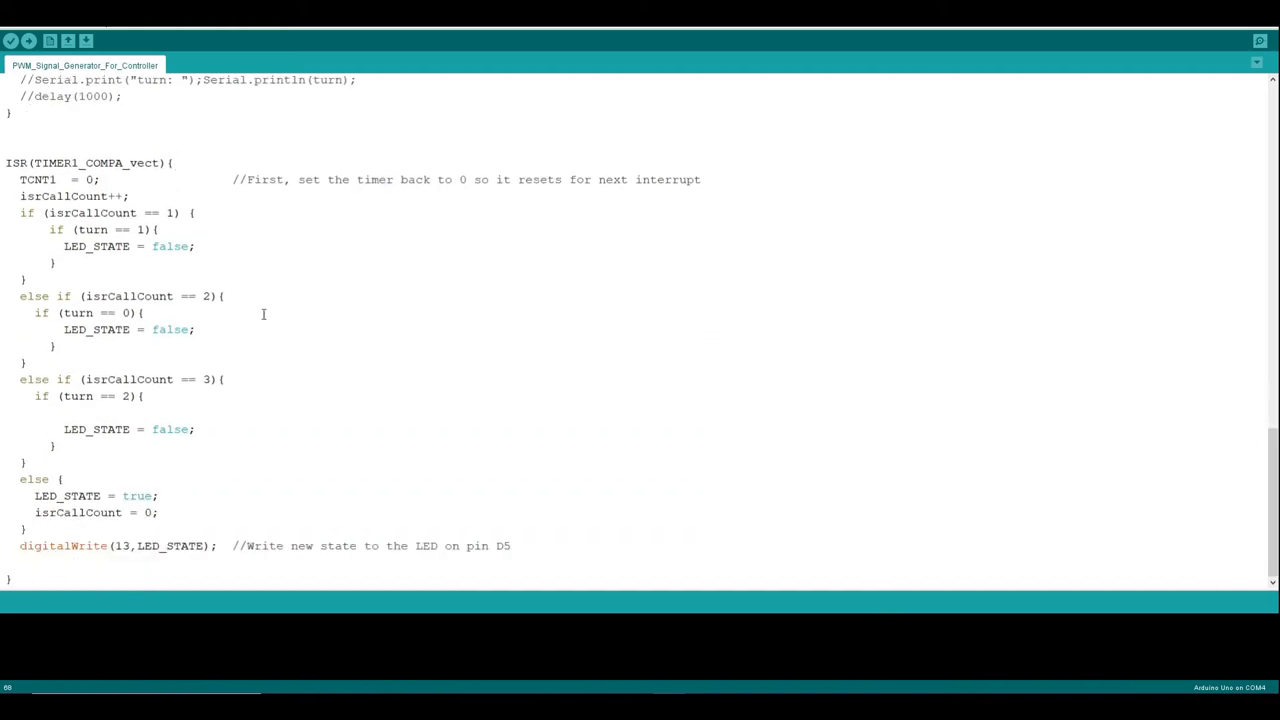
mouse_move(156, 172)
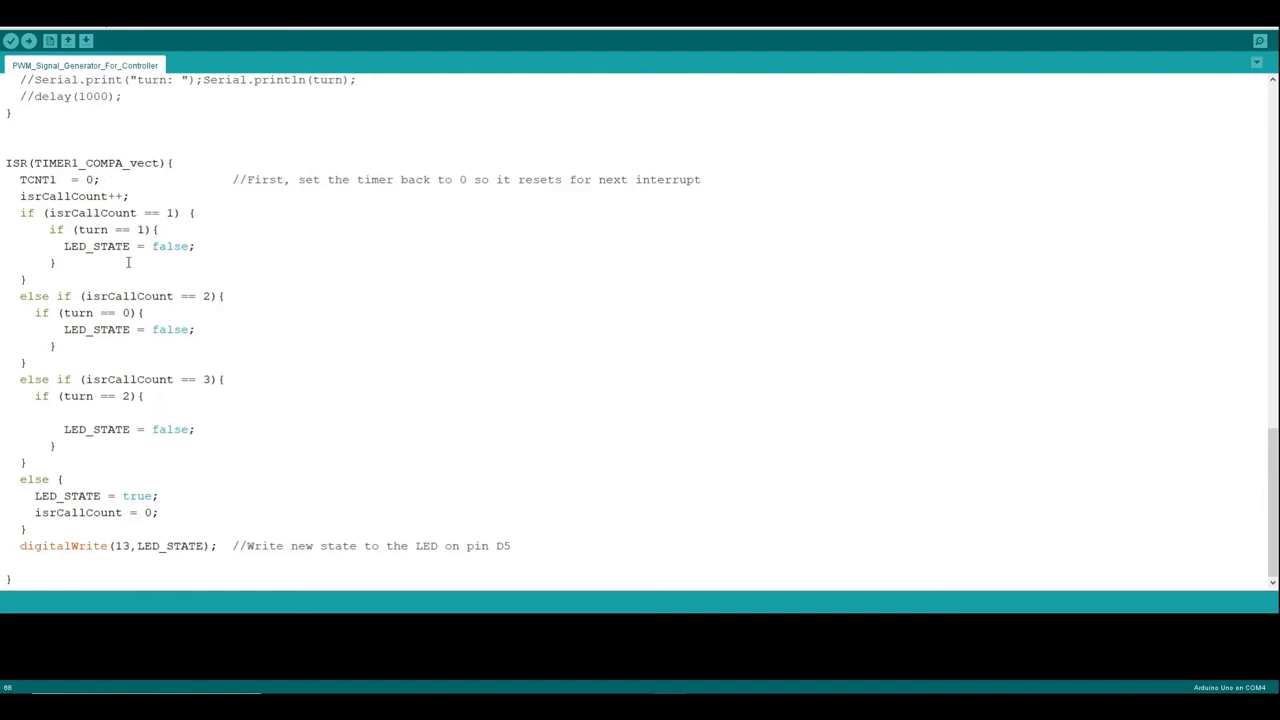
mouse_move(120, 208)
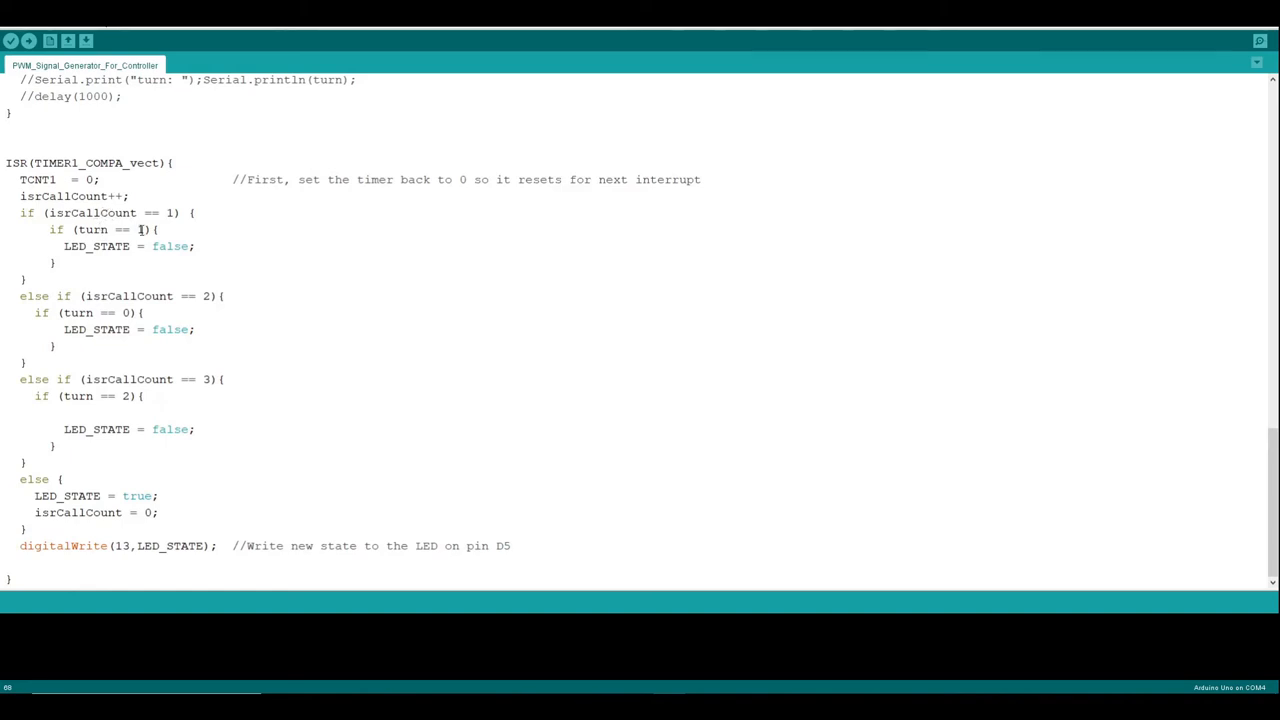
double_click(110, 228)
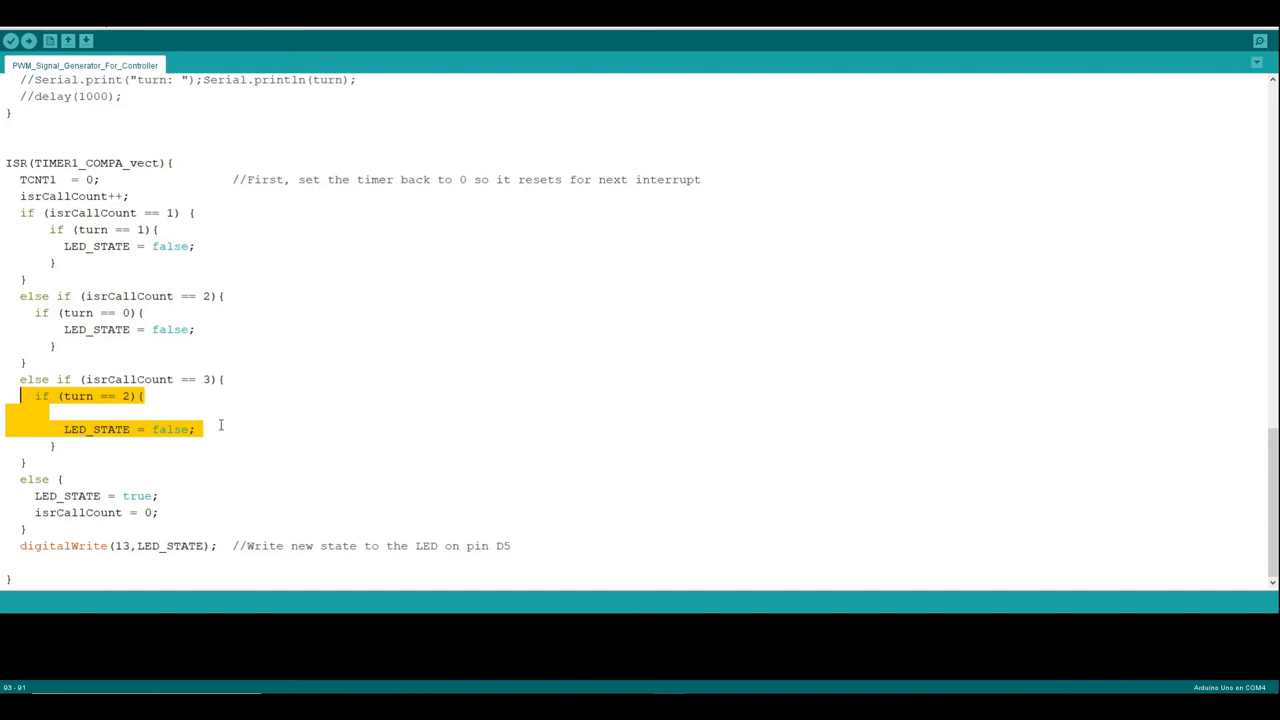
mouse_move(220, 470)
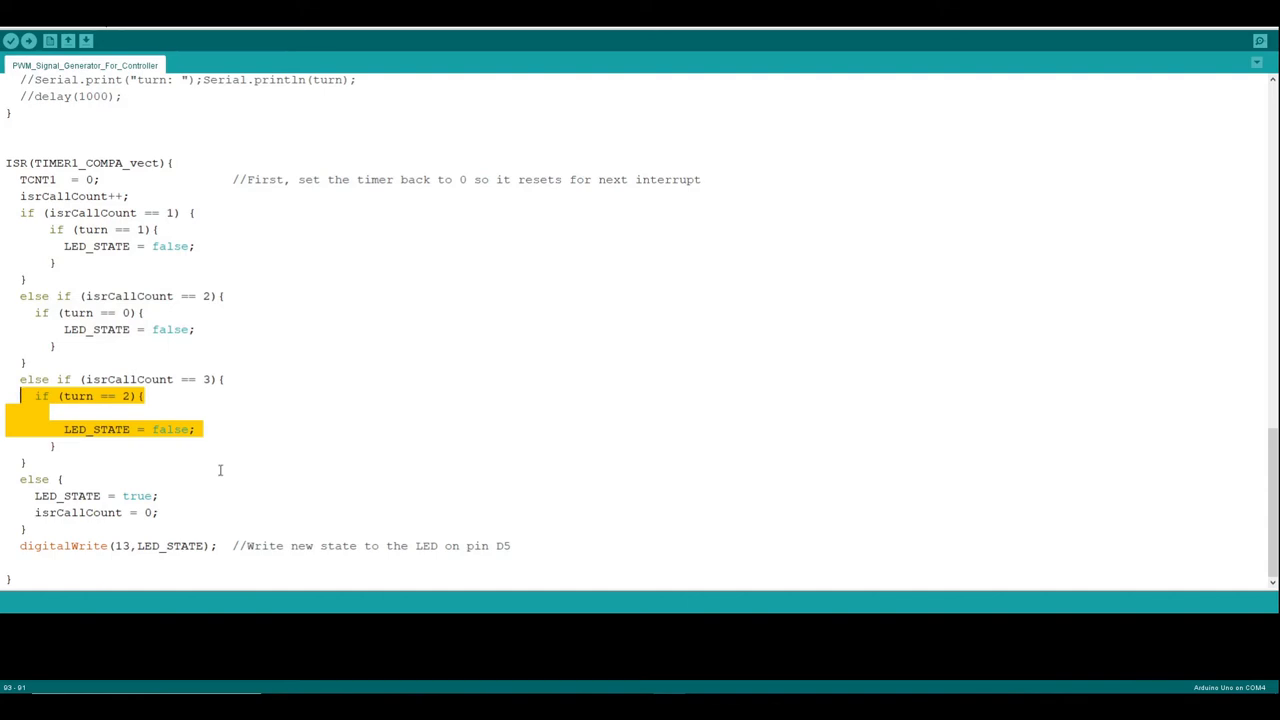
mouse_move(172, 512)
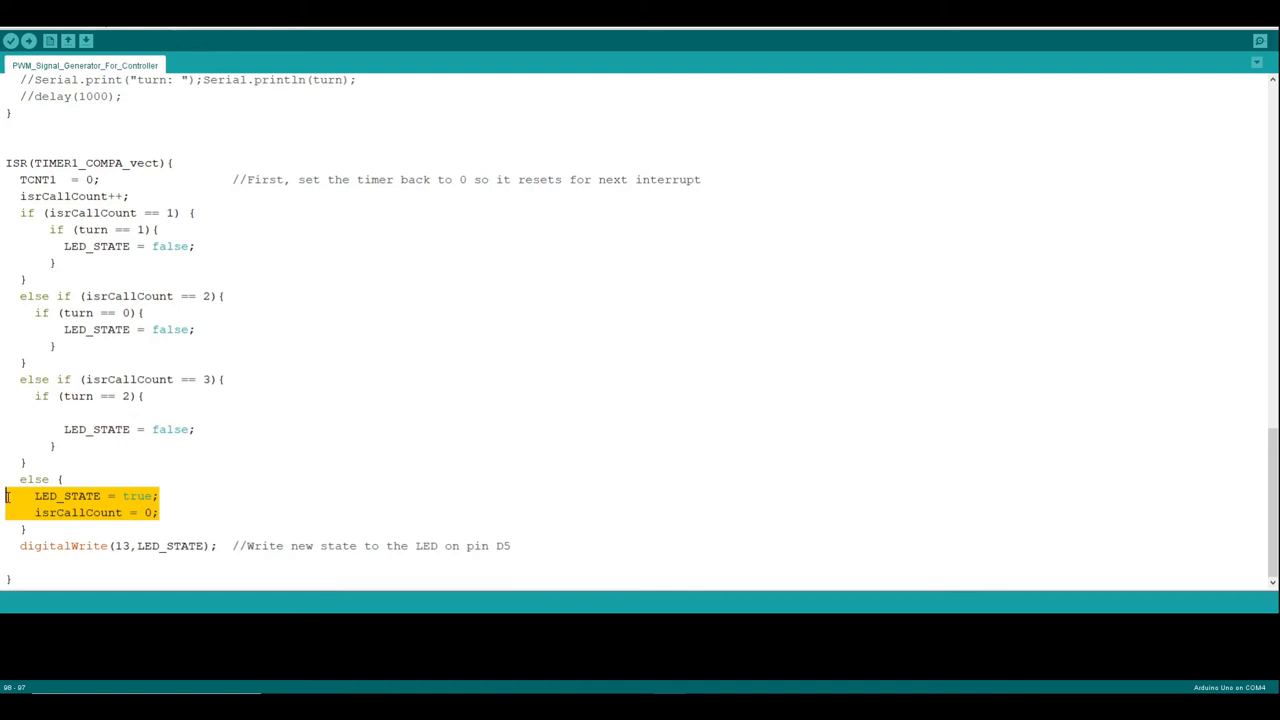
mouse_move(60, 588)
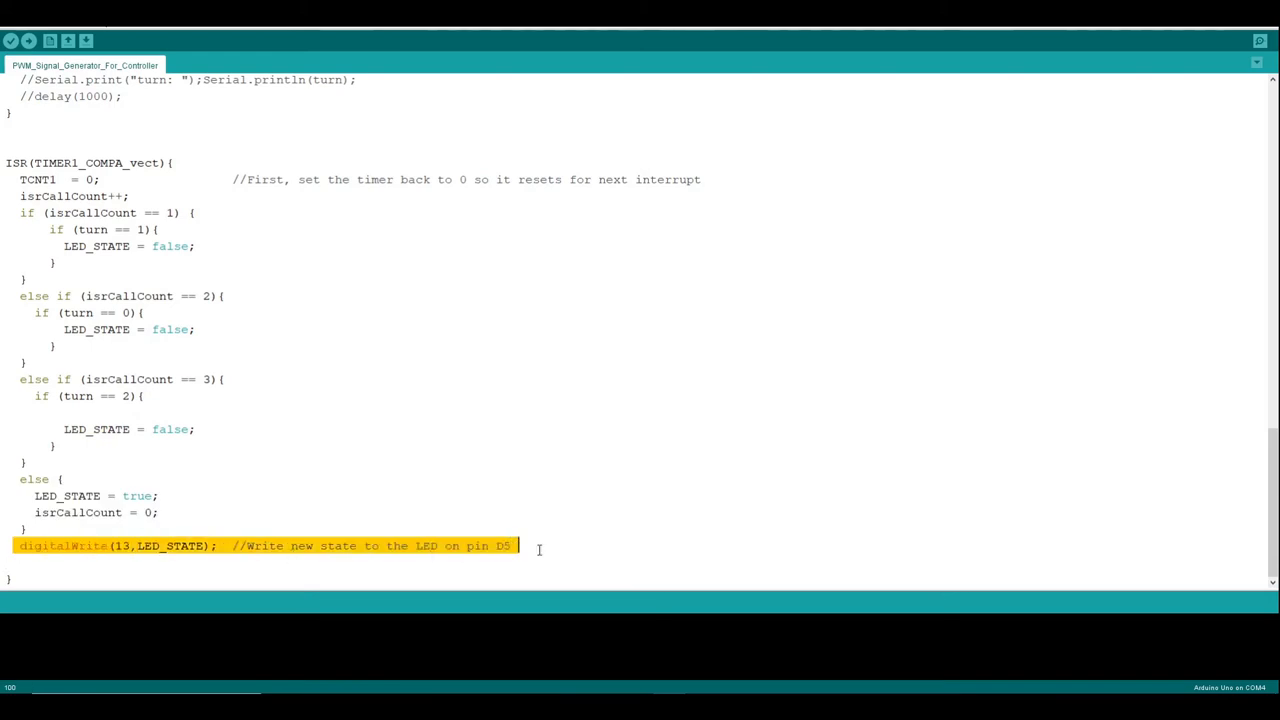
mouse_move(556, 604)
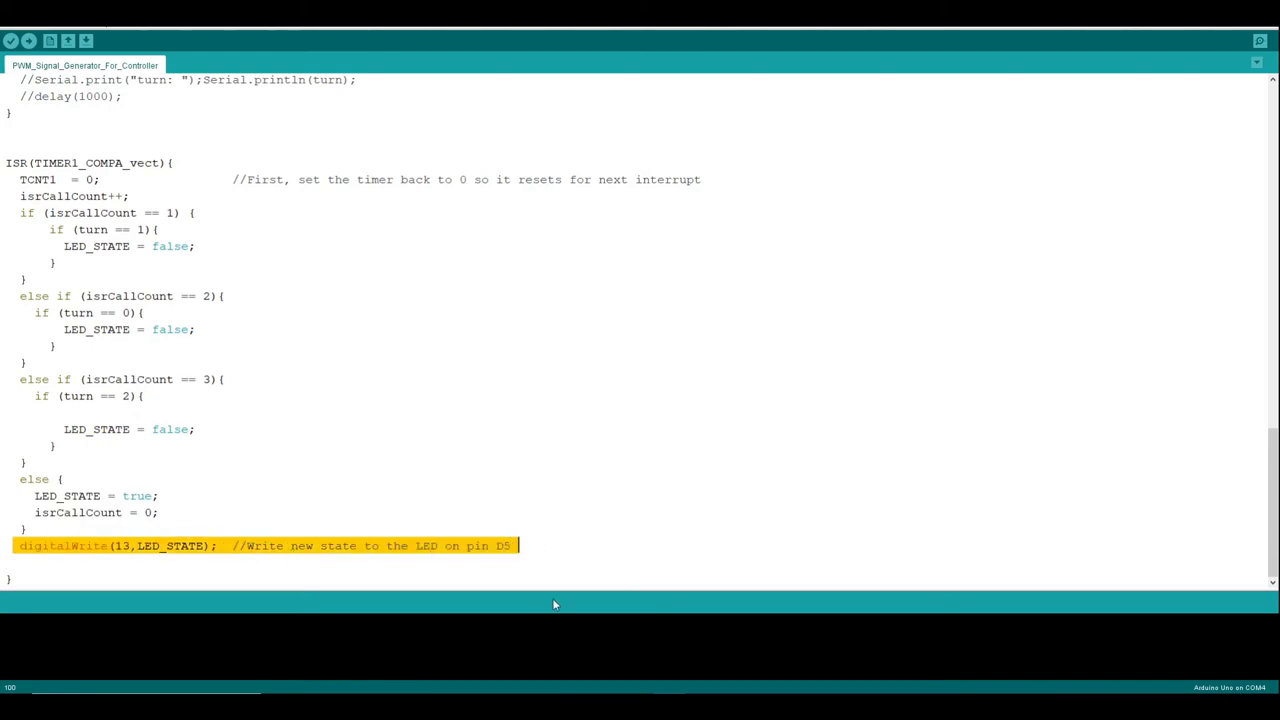